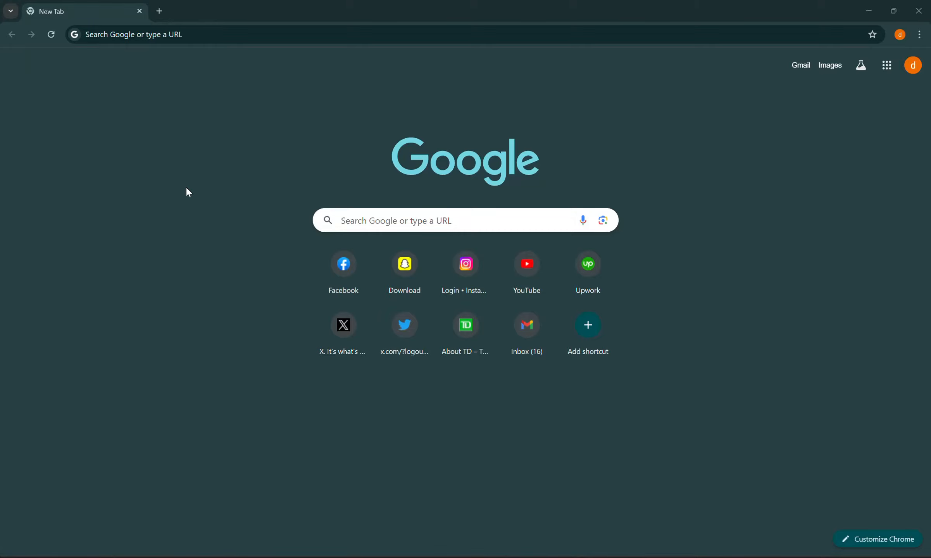
pyautogui.moveTo(131, 130)
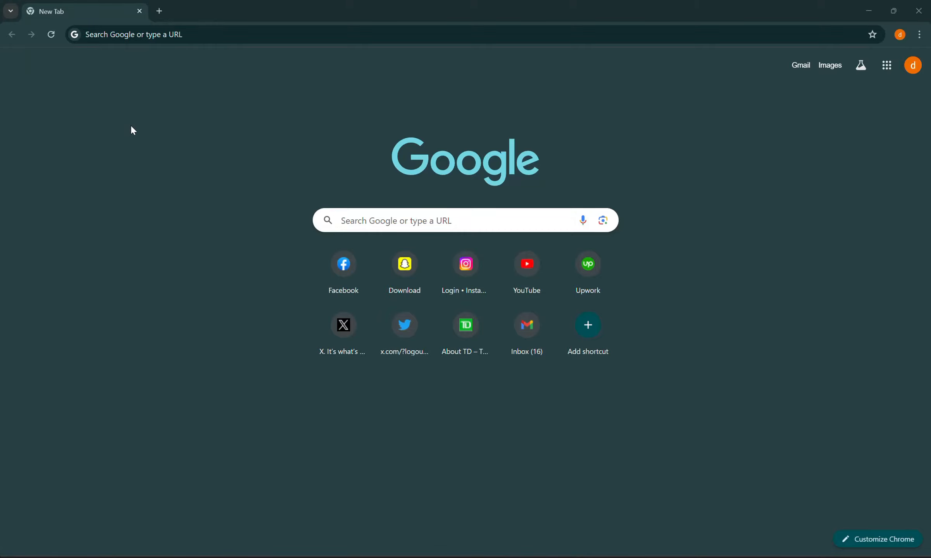
pyautogui.moveTo(197, 418)
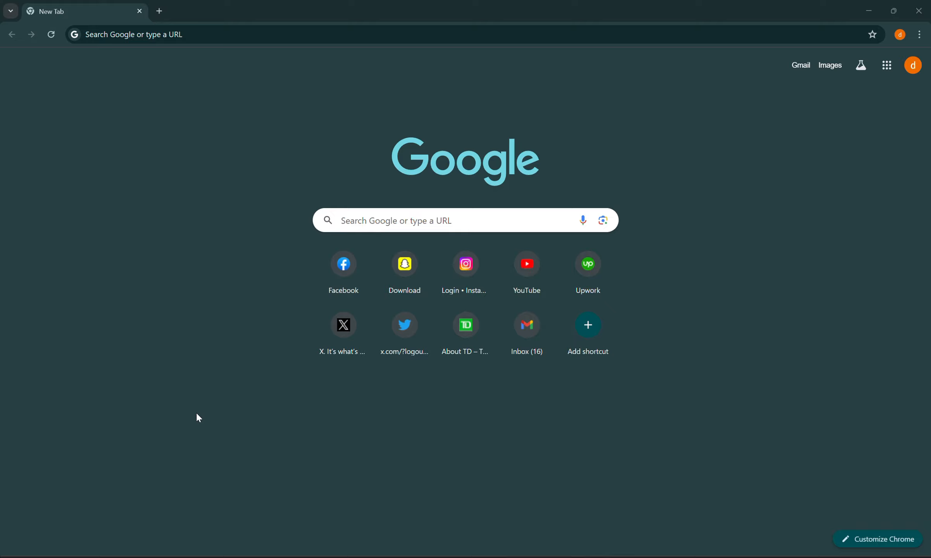
pyautogui.moveTo(262, 294)
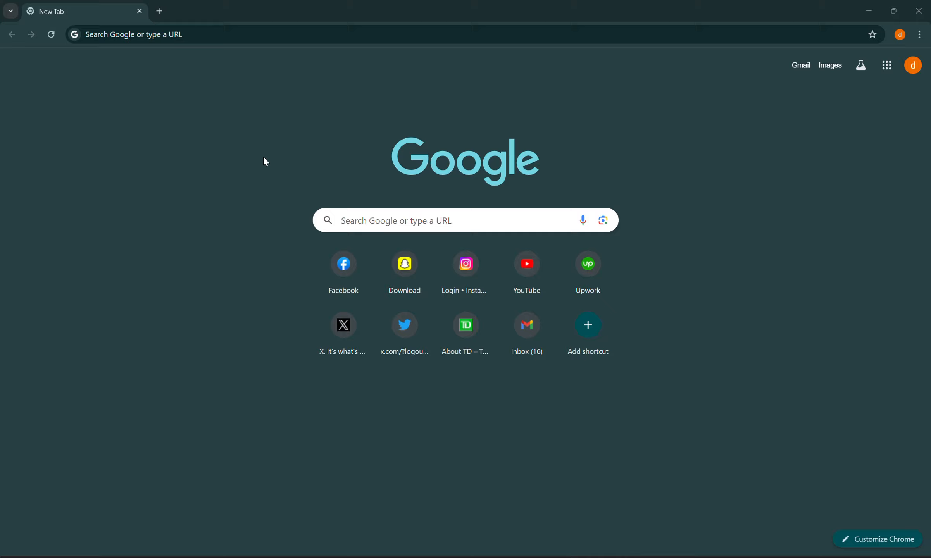
pyautogui.moveTo(213, 51)
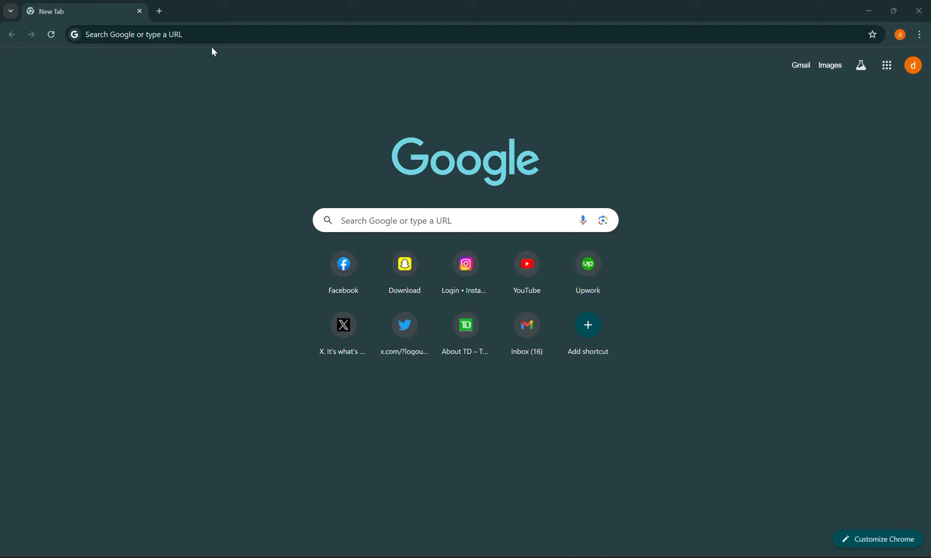
# - Search Google for 'optimum tv login'
pyautogui.write('optimum tv login')
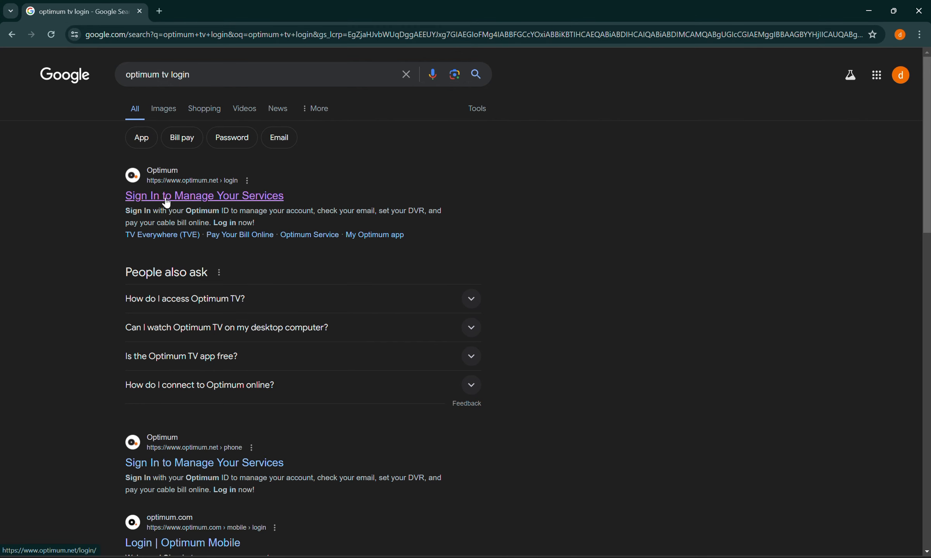
# - Open the 'Sign In to Manage Your Services' result and tick Remember Me
pyautogui.click(203, 196)
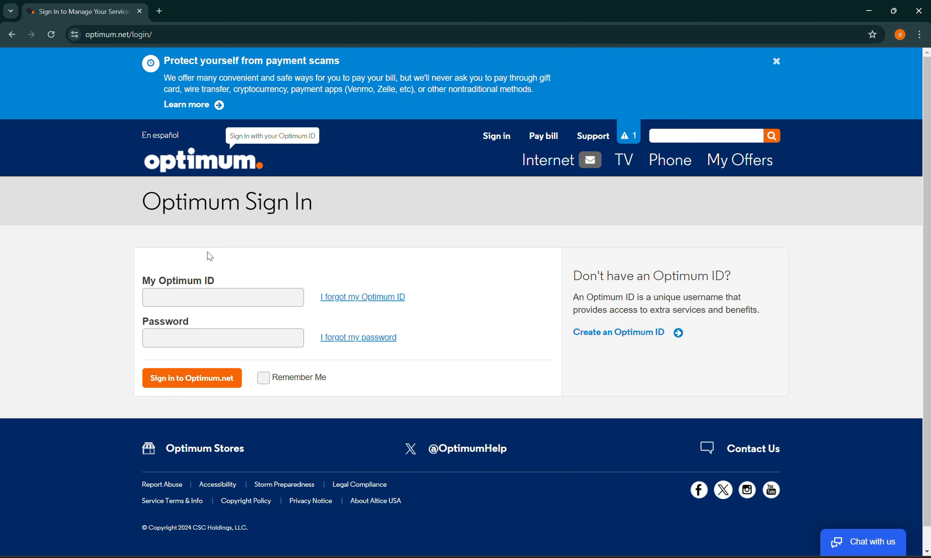
pyautogui.click(223, 296)
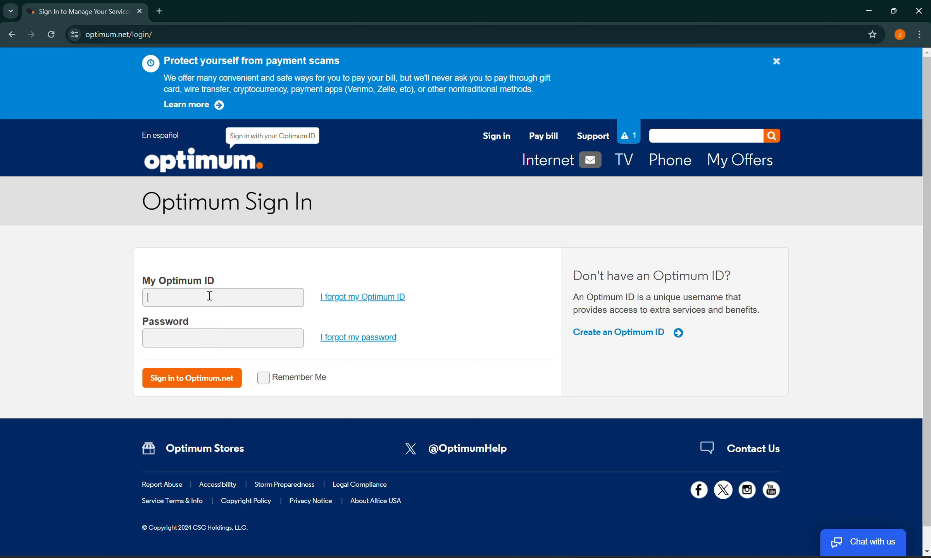
pyautogui.moveTo(193, 343)
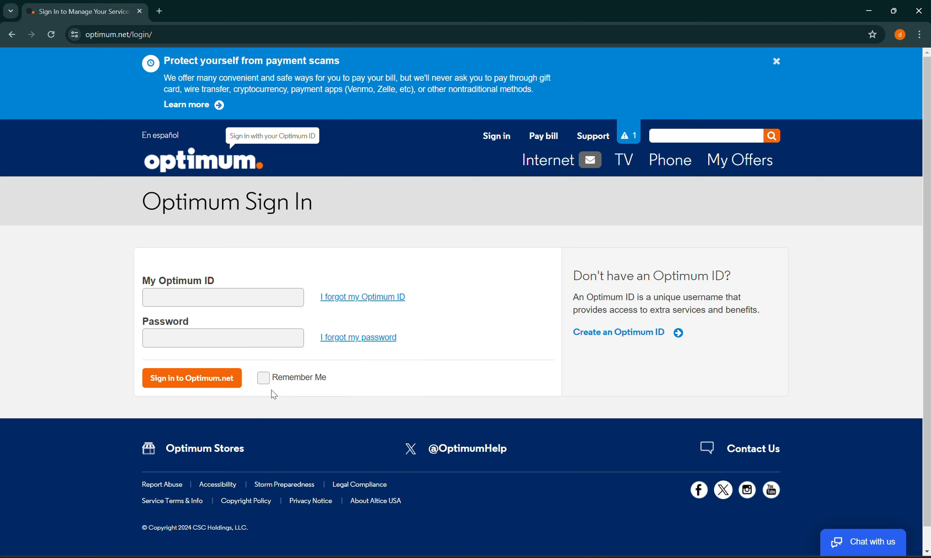
pyautogui.click(263, 377)
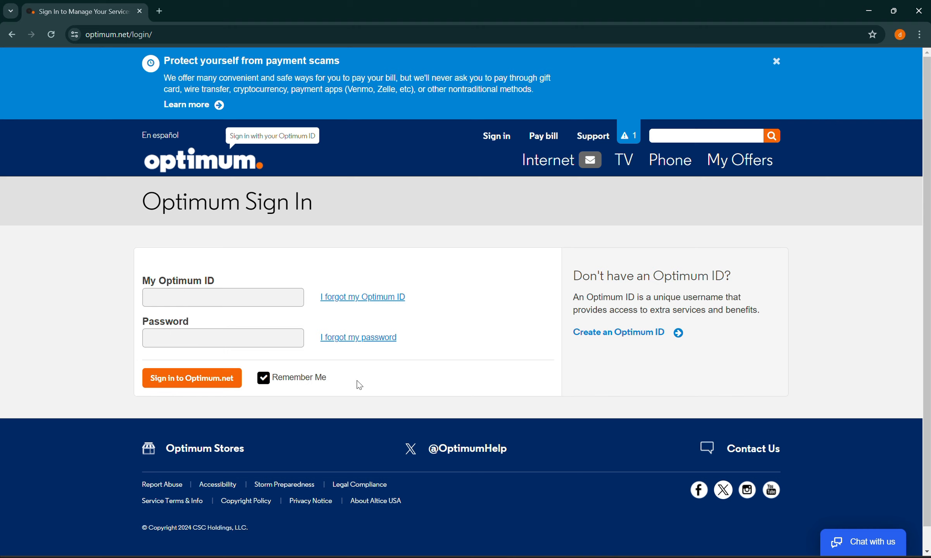